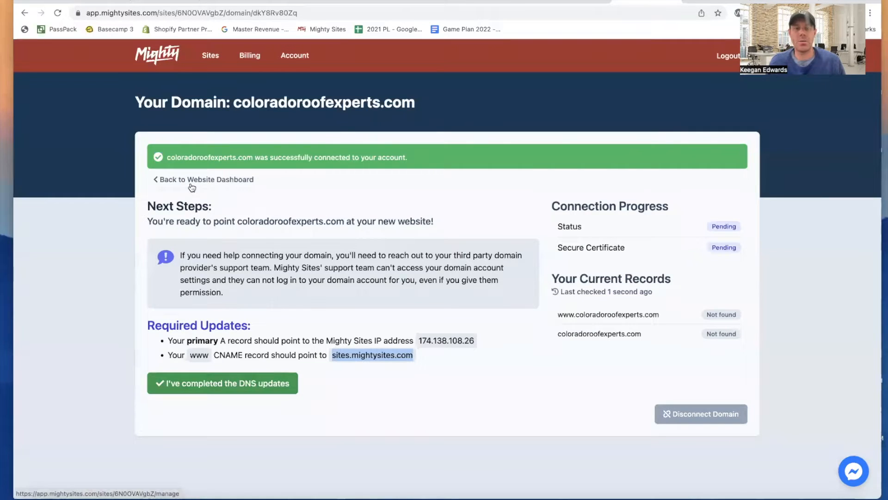
Disconnect coloradoroofexperts.com from the Colorado Roof Experts site and confirm.
click(206, 179)
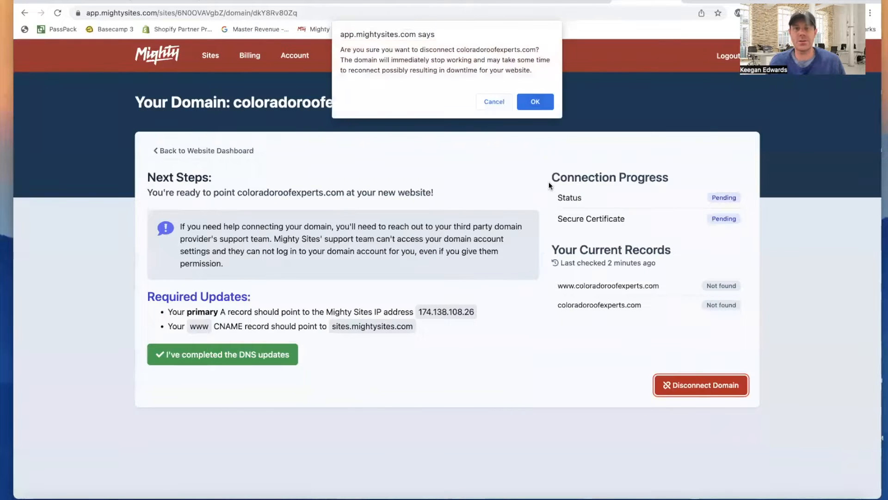
click(534, 102)
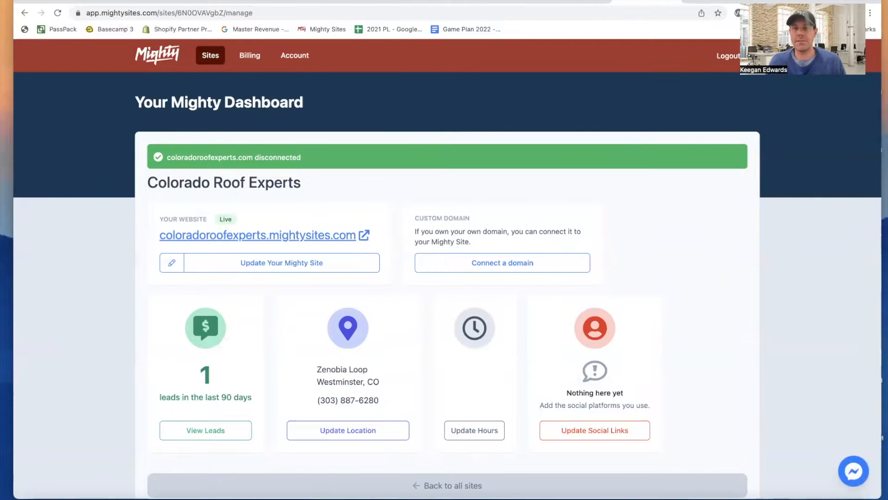
click(258, 235)
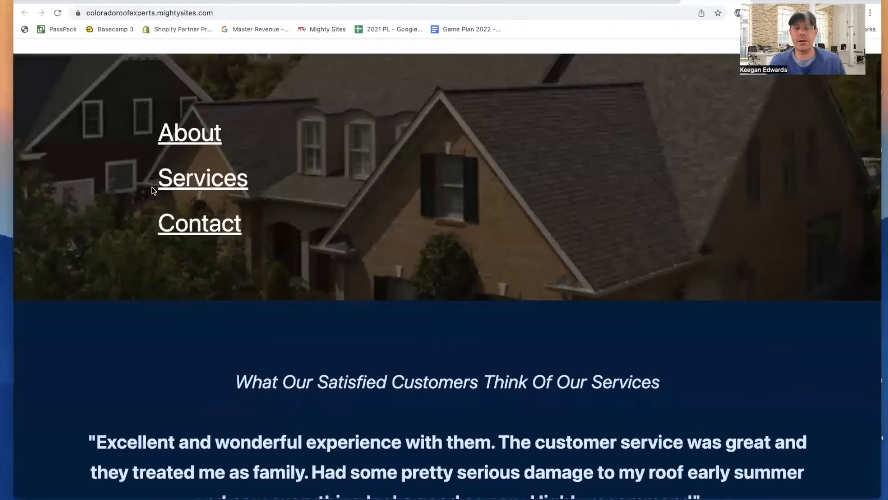
scroll(down, 3)
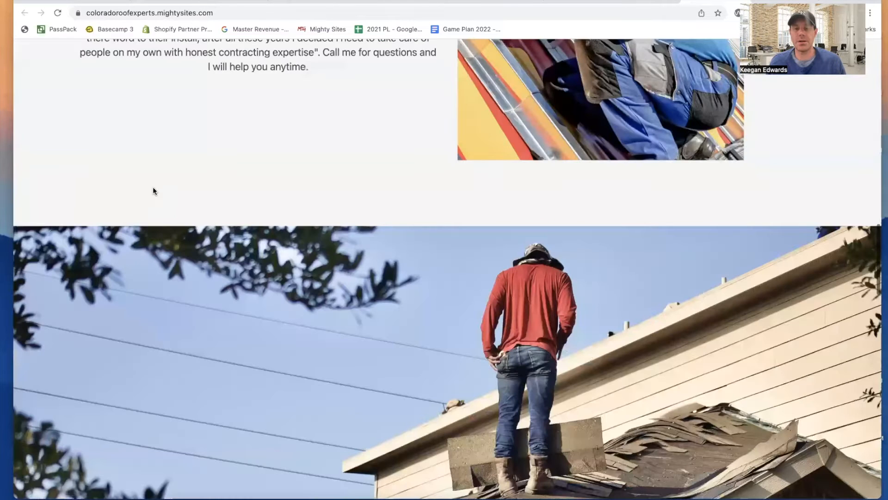
scroll(down, 3)
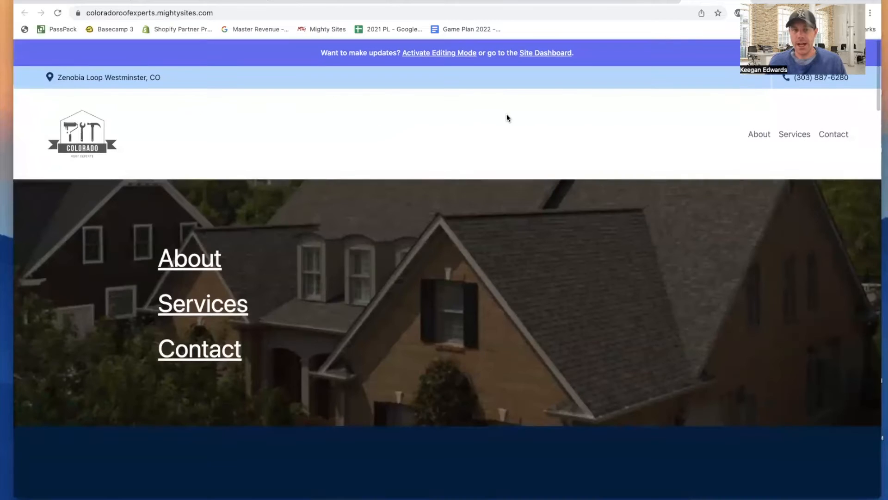
click(545, 53)
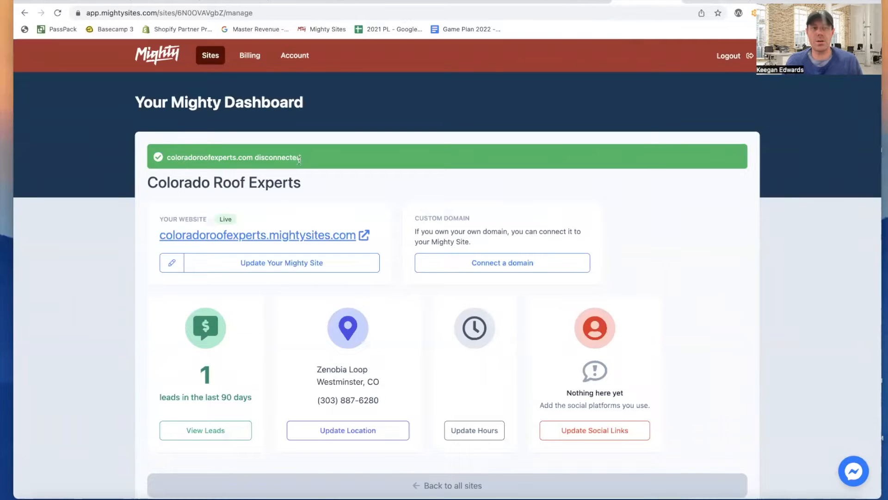
mouse_move(502, 262)
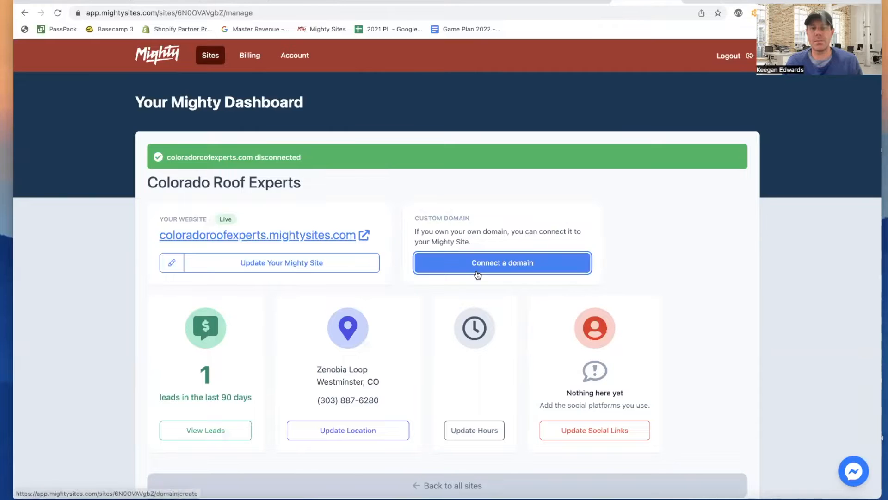
Start connecting a custom domain and focus the Domain field for coloradoroofexperts.com.
click(502, 262)
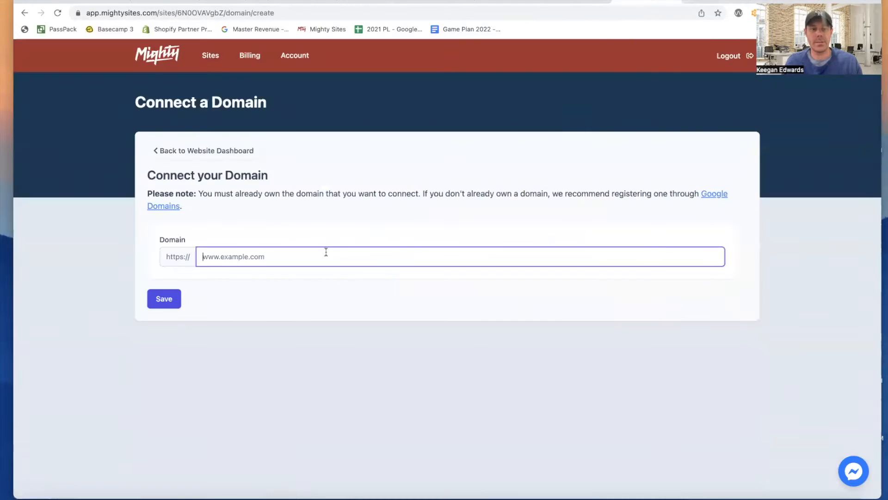
click(163, 299)
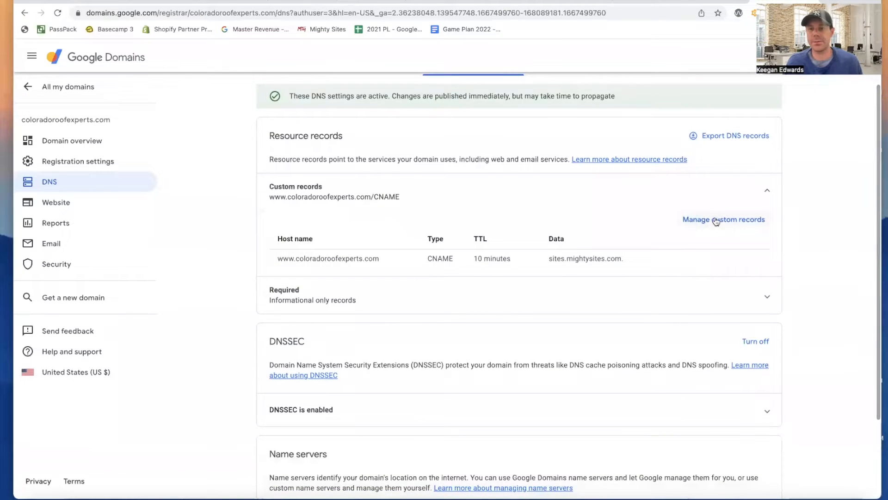
Edit custom records: mark the old www CNAME for deletion and make the new record type A.
click(724, 219)
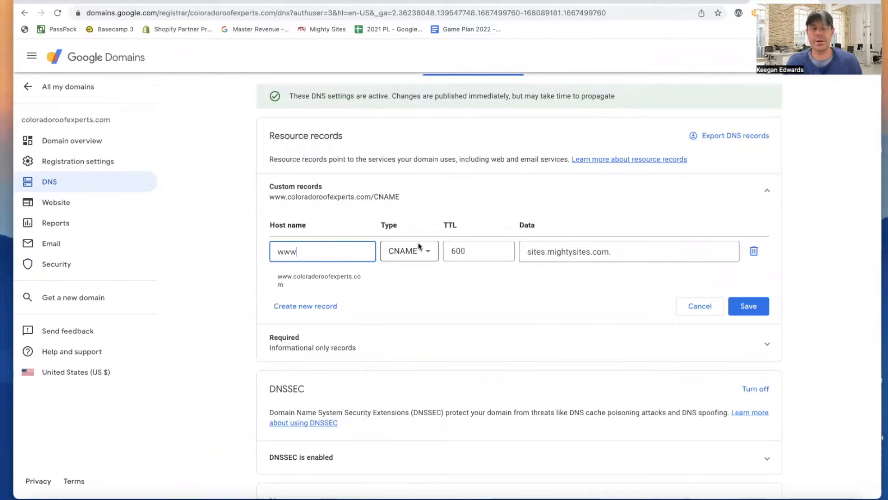
click(754, 251)
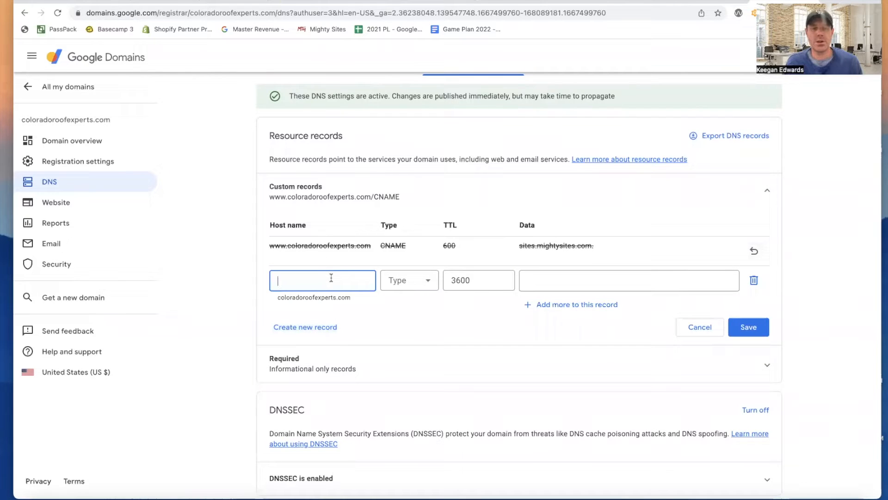
click(409, 279)
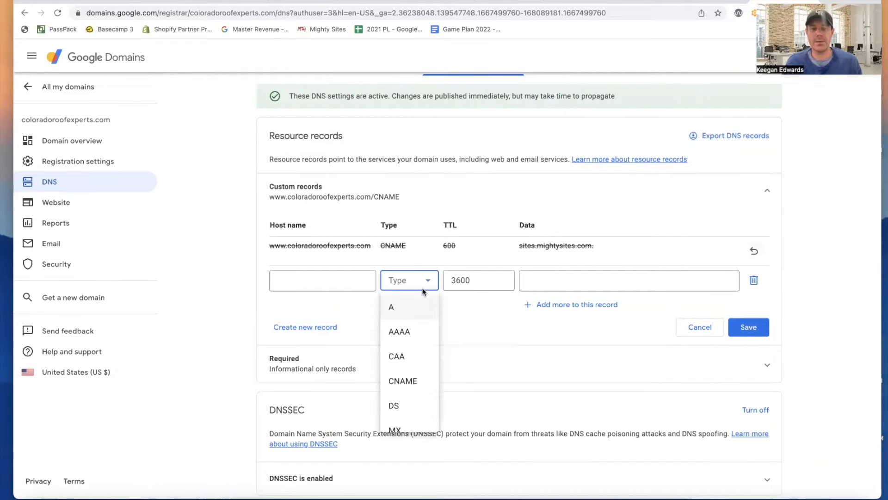
click(391, 306)
text(174.138.108.26)
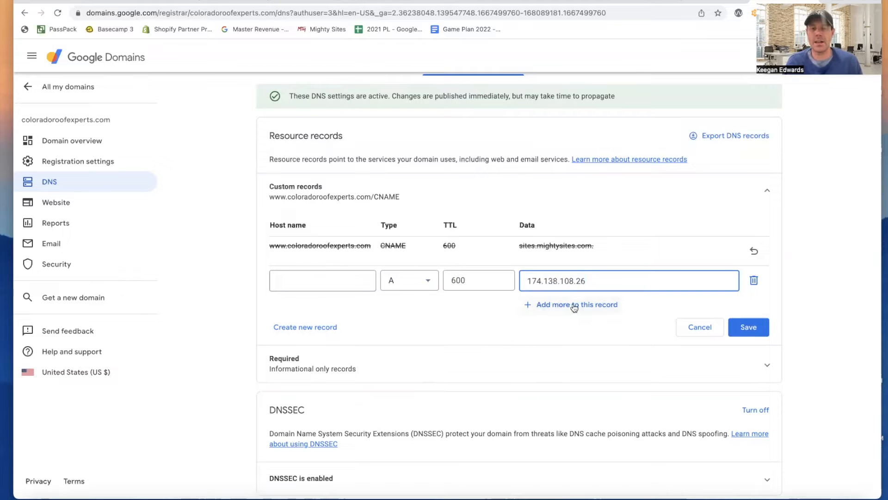
Give the A record the single address 174.138.108.26 and start a second new record.
click(571, 305)
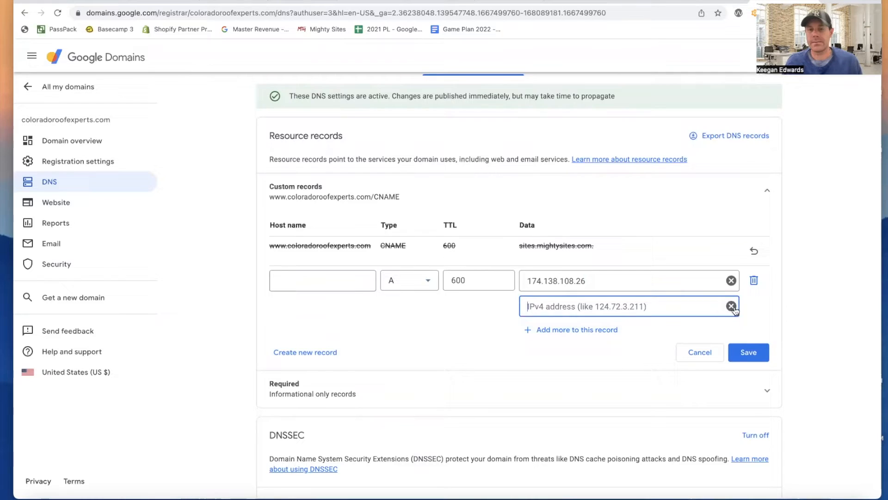
click(731, 307)
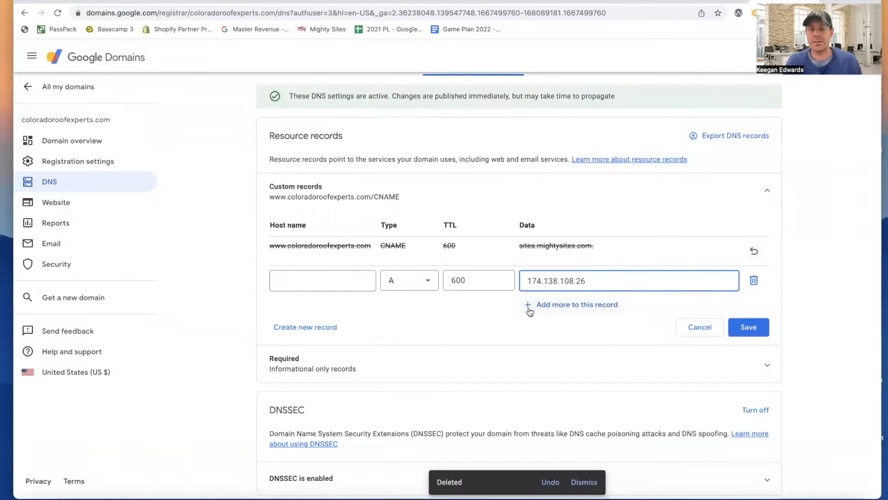
click(571, 304)
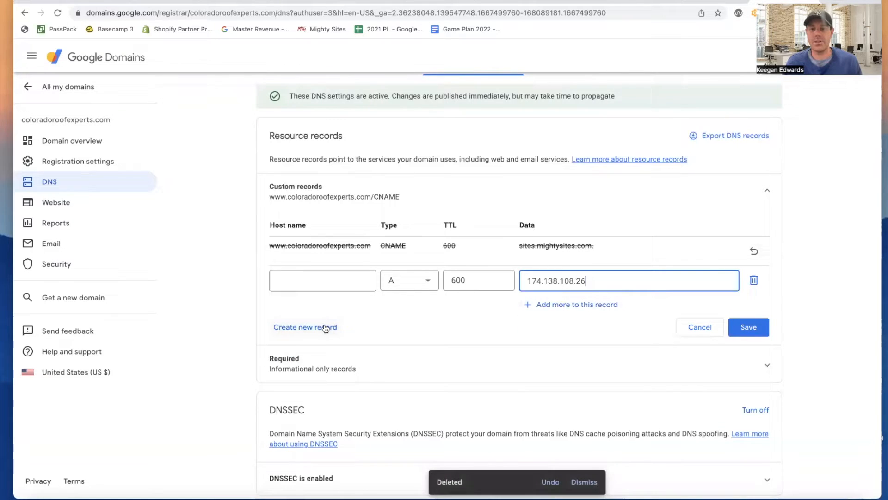
click(304, 327)
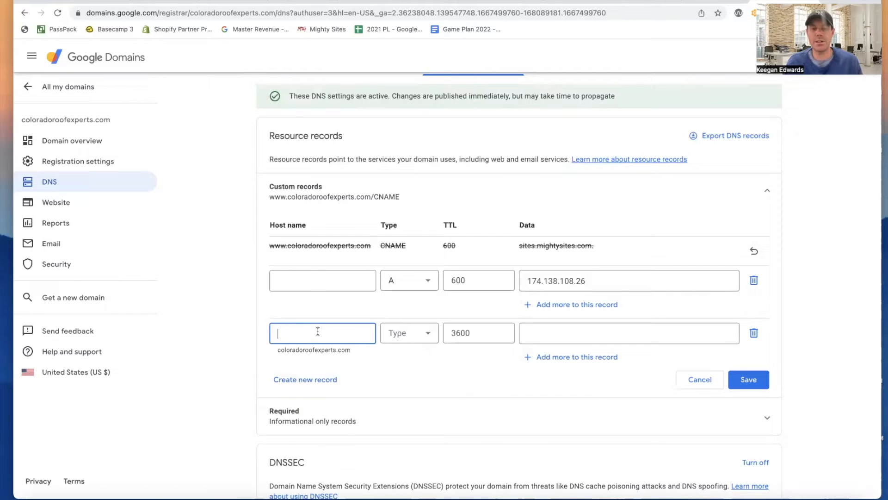
Add a www CNAME record pointing to sites.mightysites.com and save the custom records.
click(408, 332)
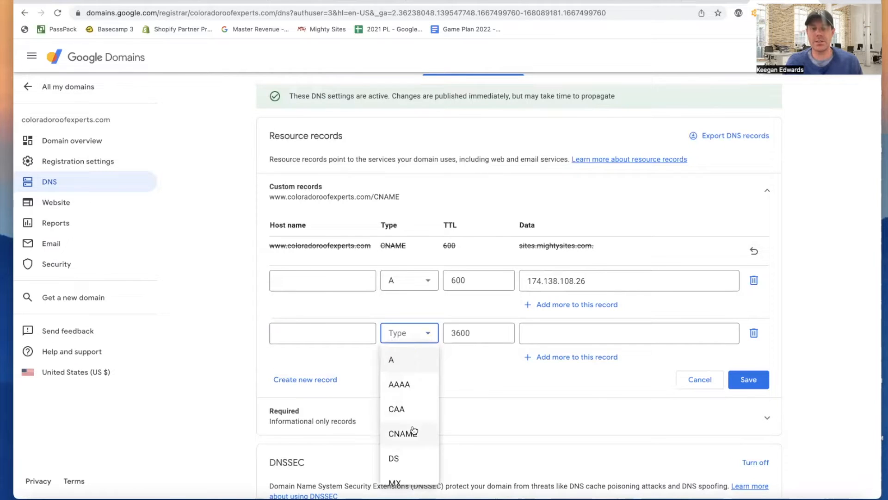
click(403, 433)
text(600)
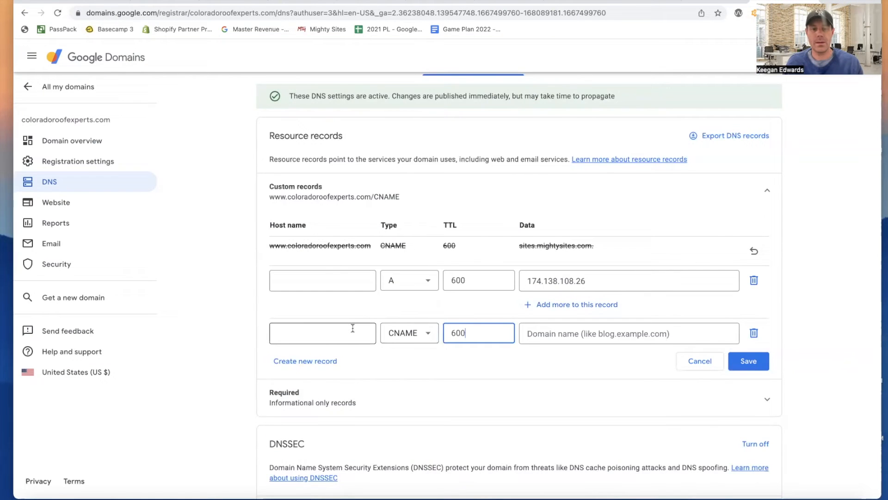
text(www)
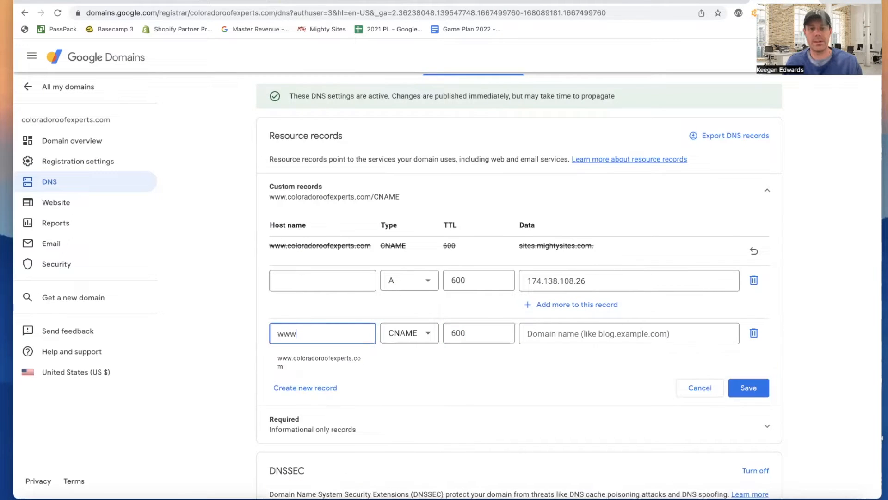
click(623, 334)
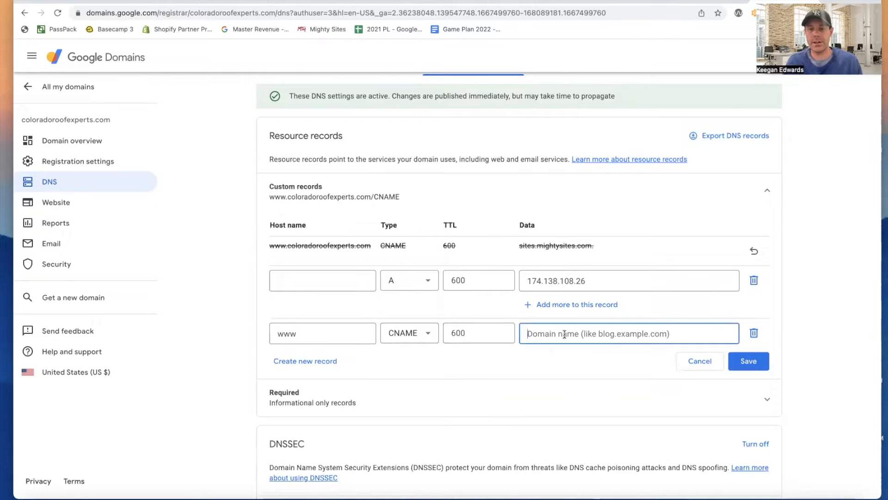
text(sites.mightysites.com)
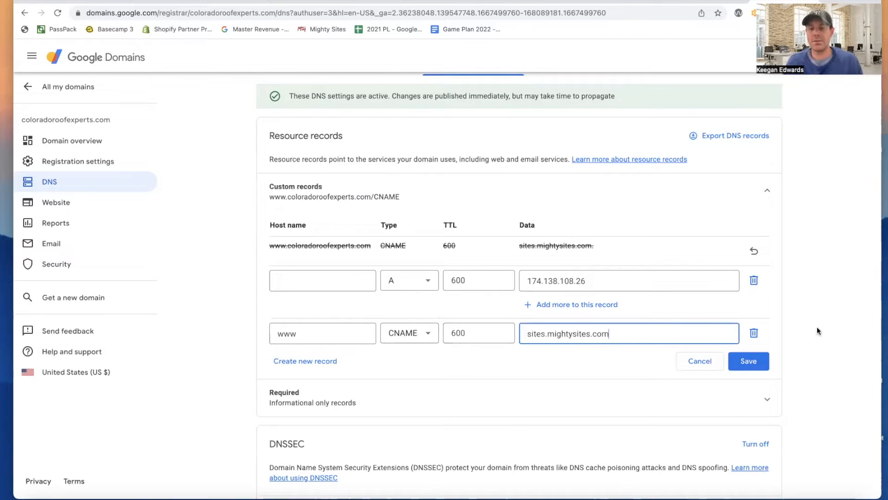
click(749, 361)
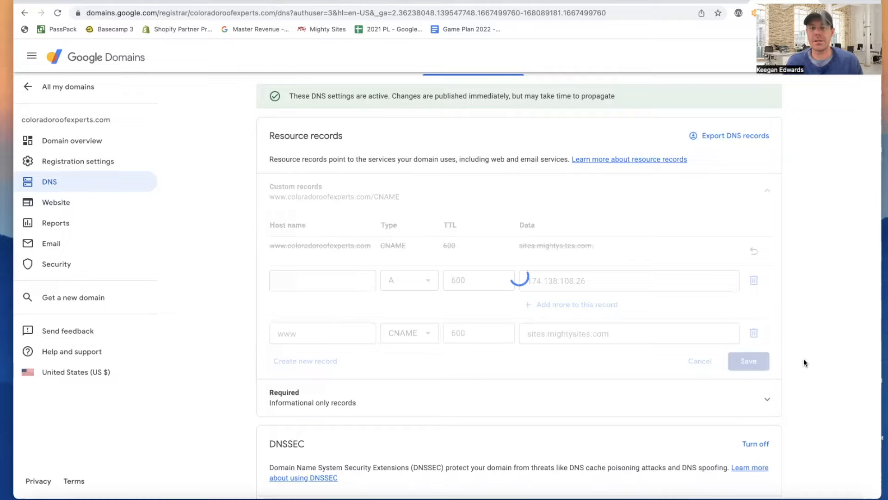
Back in Mighty Sites, confirm 'I've completed the DNS updates' for the domain.
click(748, 361)
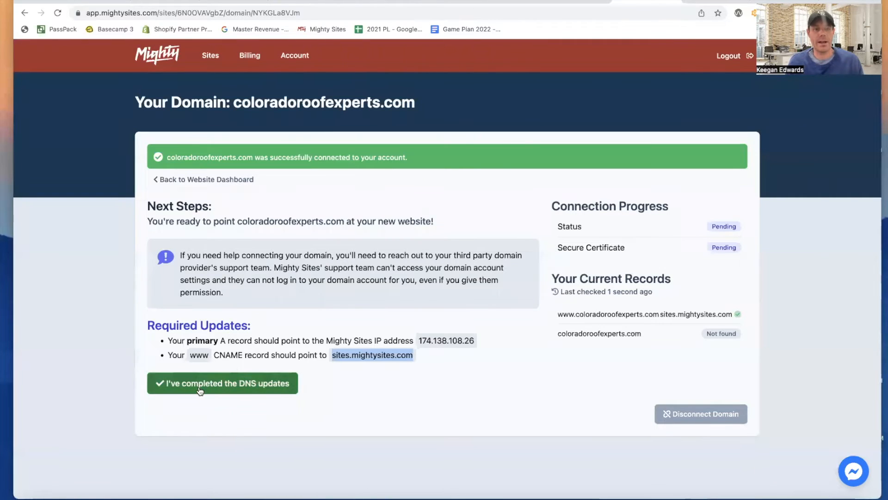
mouse_move(200, 389)
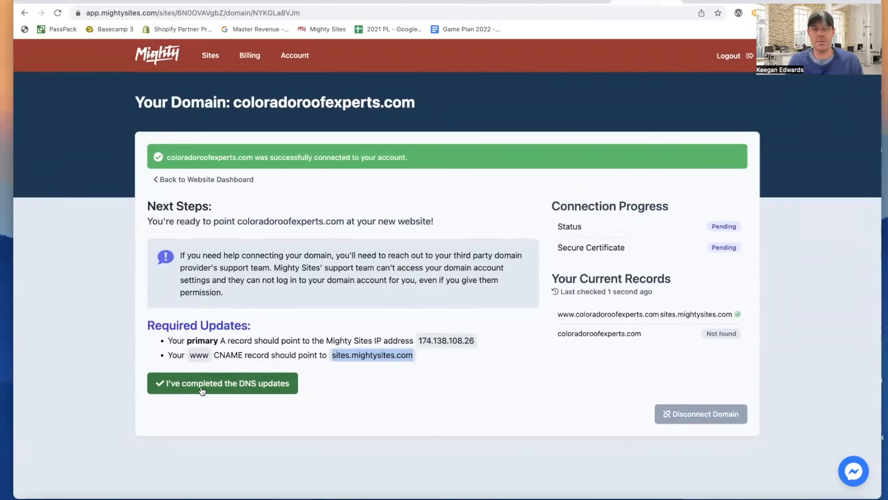
click(222, 383)
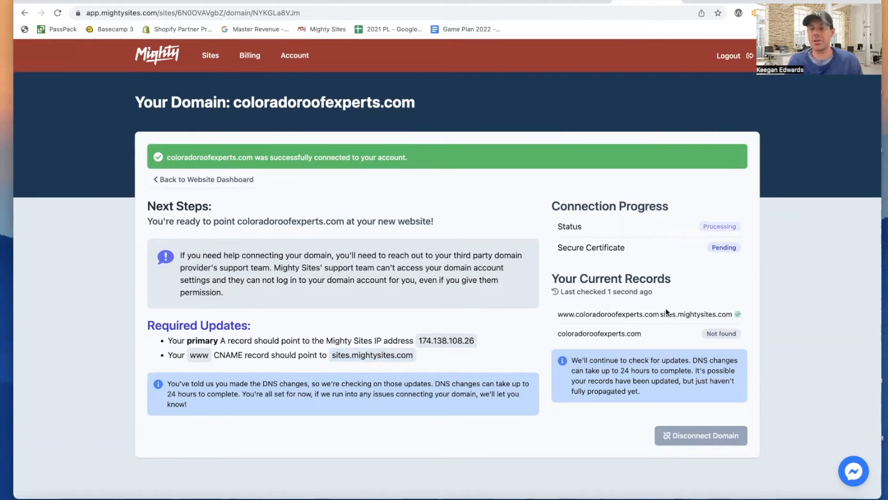
mouse_move(683, 344)
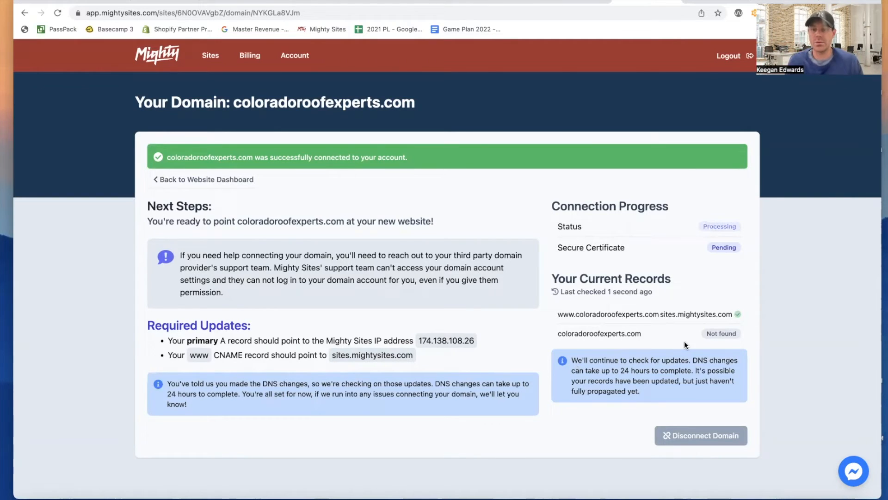
mouse_move(675, 307)
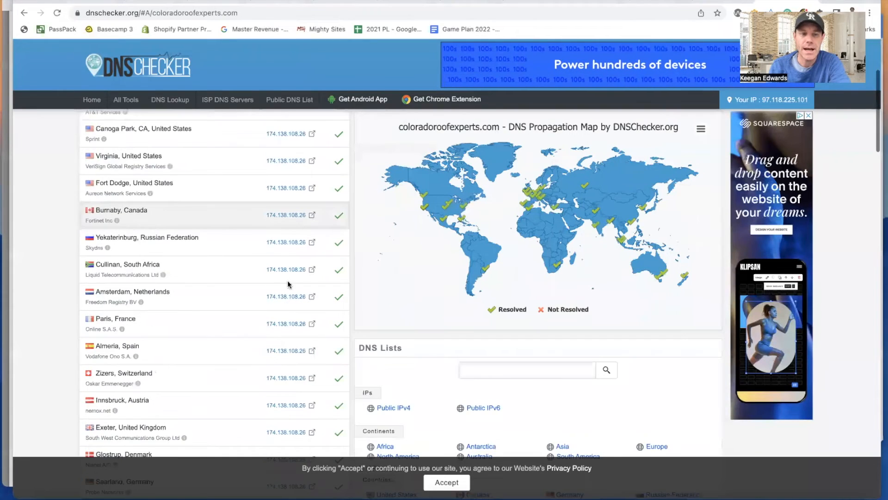
Review DNS Checker results showing coloradoroofexperts.com resolving to 174.138.108.26 worldwide.
scroll(down, 3)
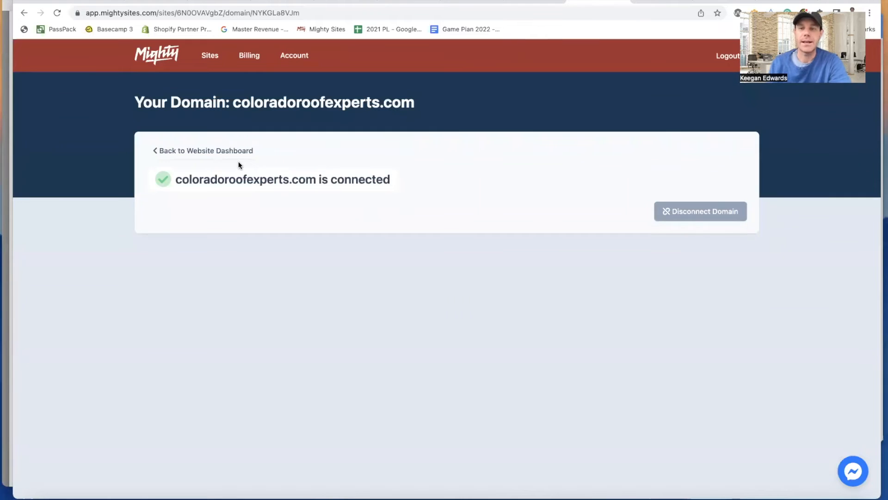
mouse_move(683, 182)
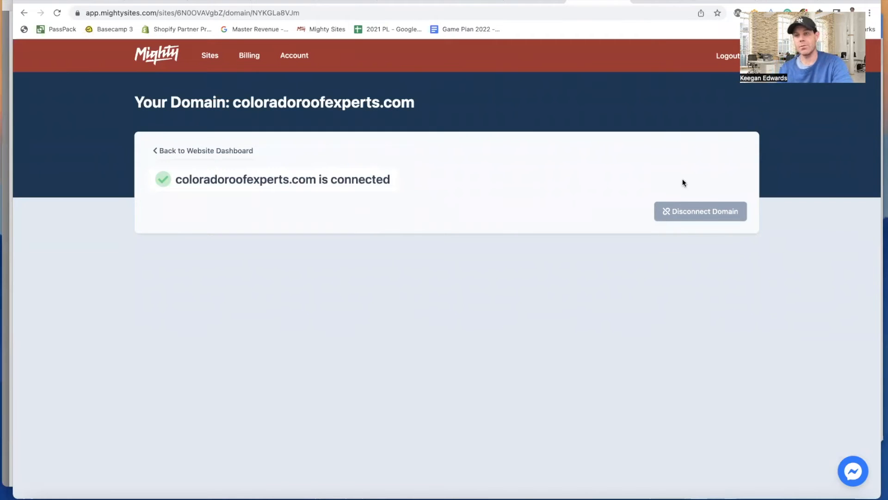
click(205, 150)
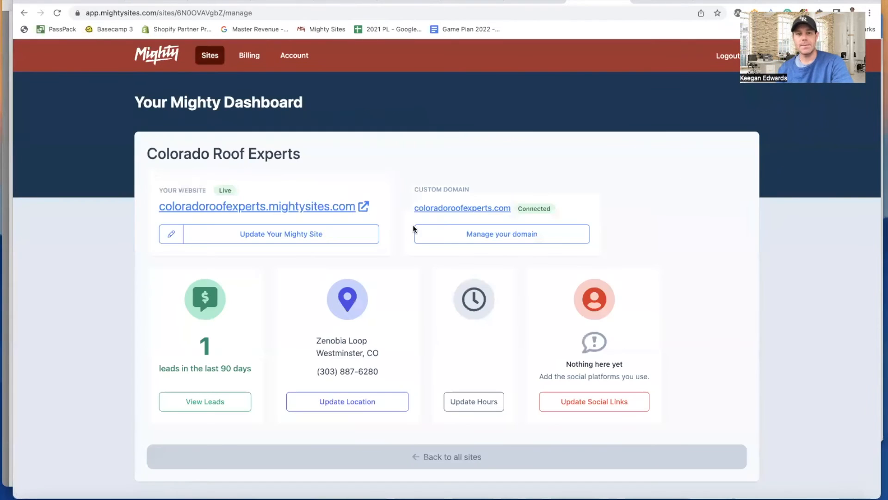
mouse_move(507, 221)
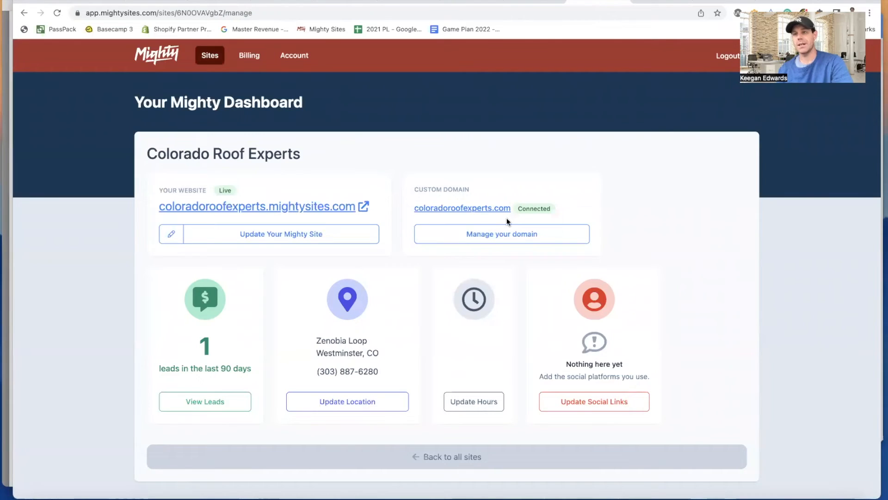
click(500, 233)
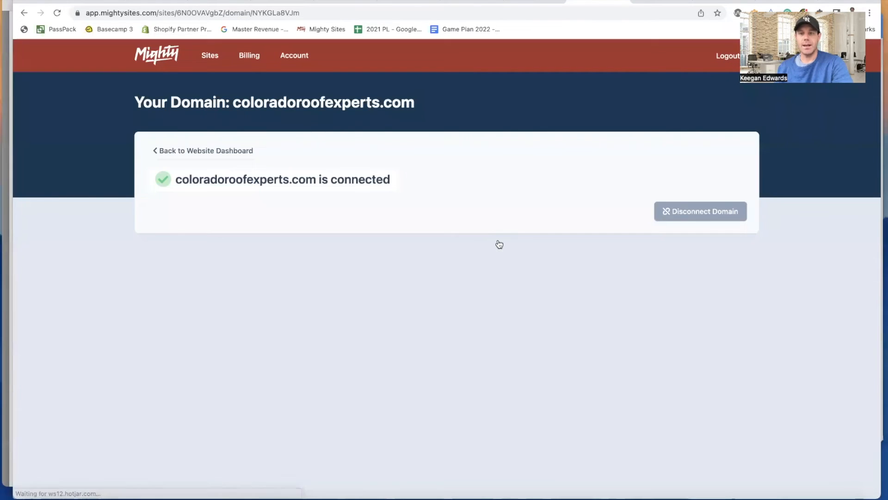
mouse_move(701, 211)
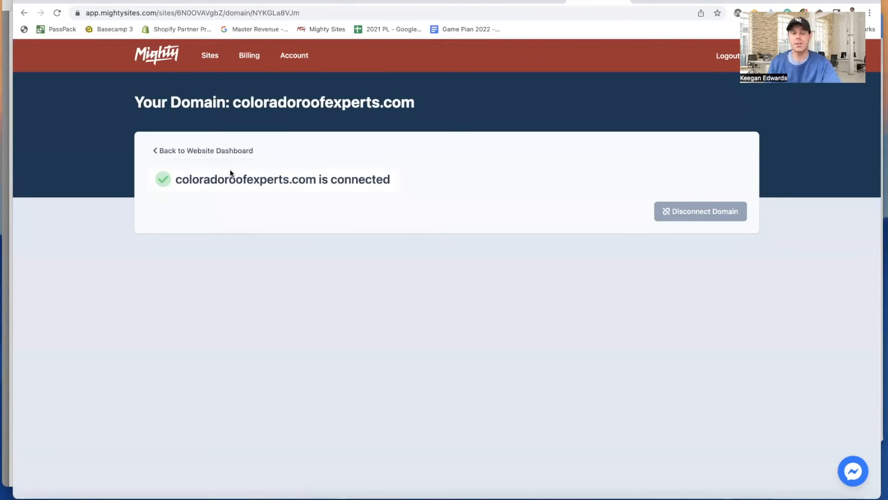
mouse_move(120, 62)
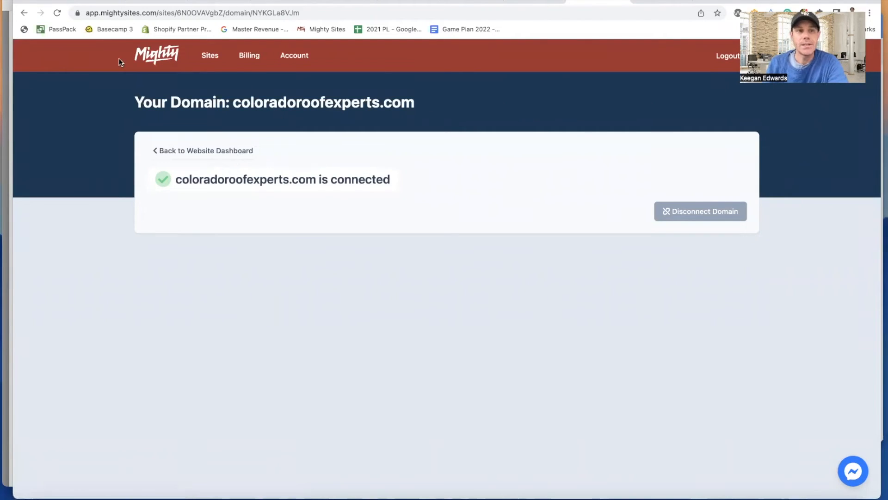
click(77, 13)
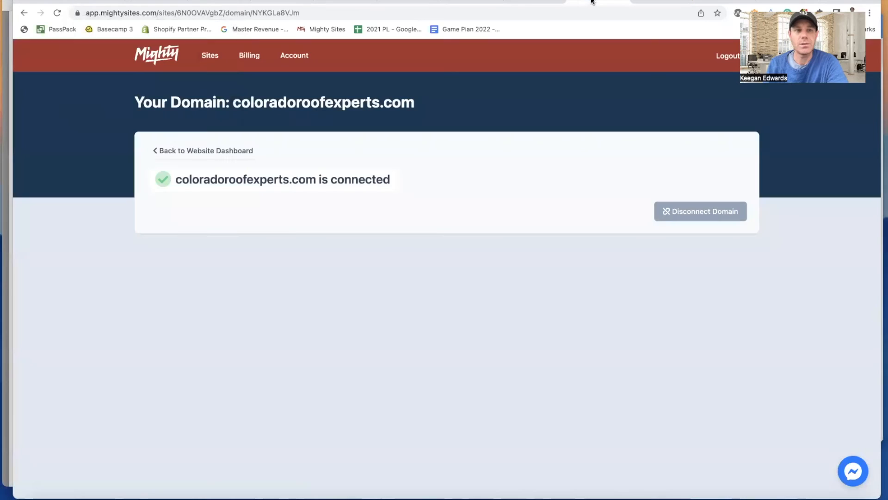
Browse the live site at coloradoroofexperts.com, then return to the website dashboard.
double_click(254, 179)
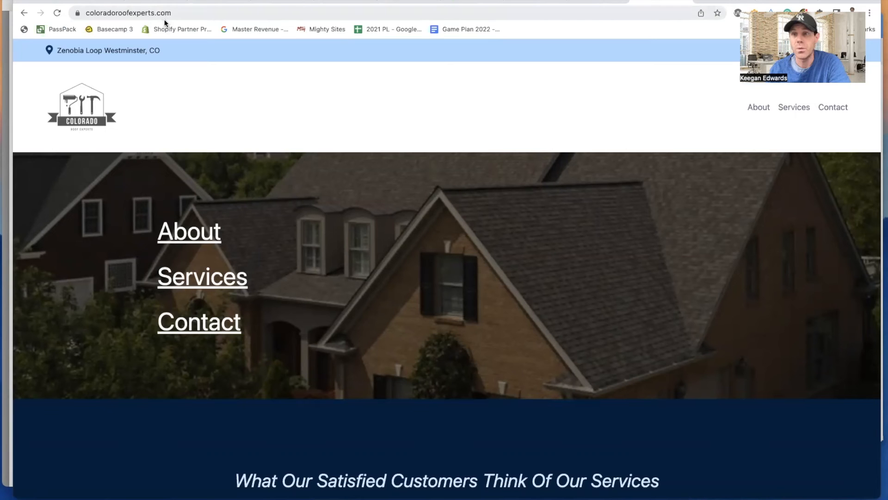
scroll(down, 3)
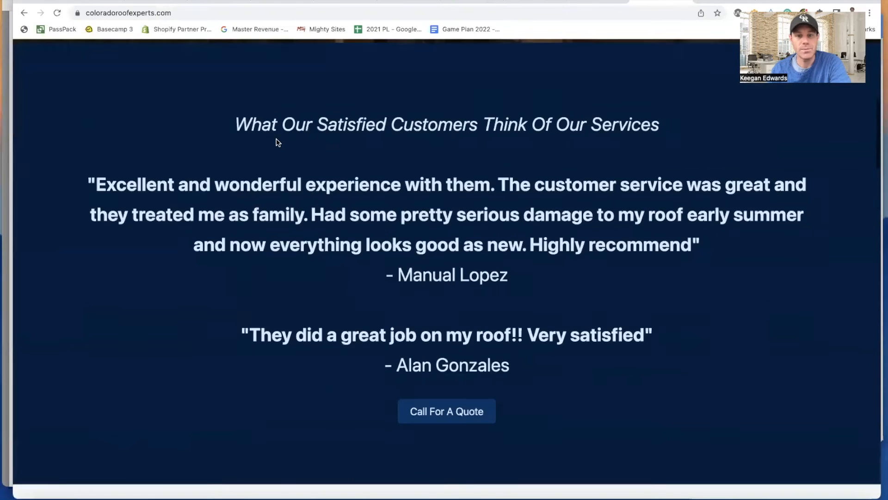
scroll(up, 3)
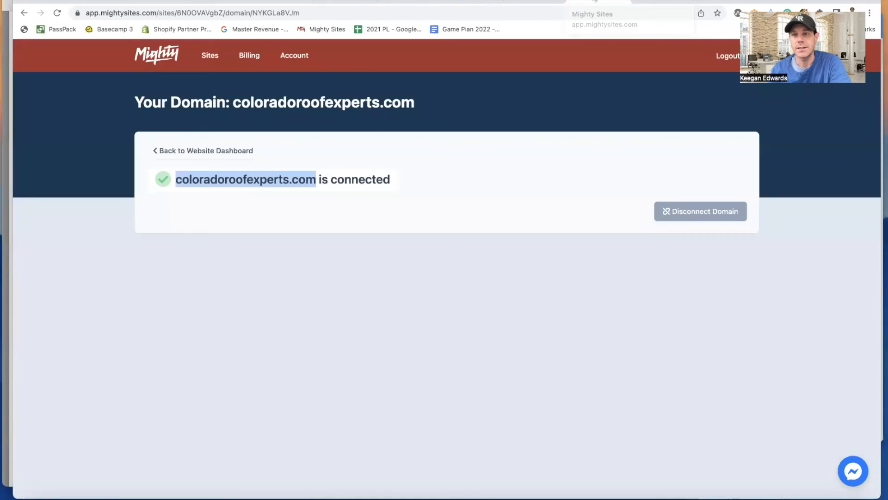
click(206, 150)
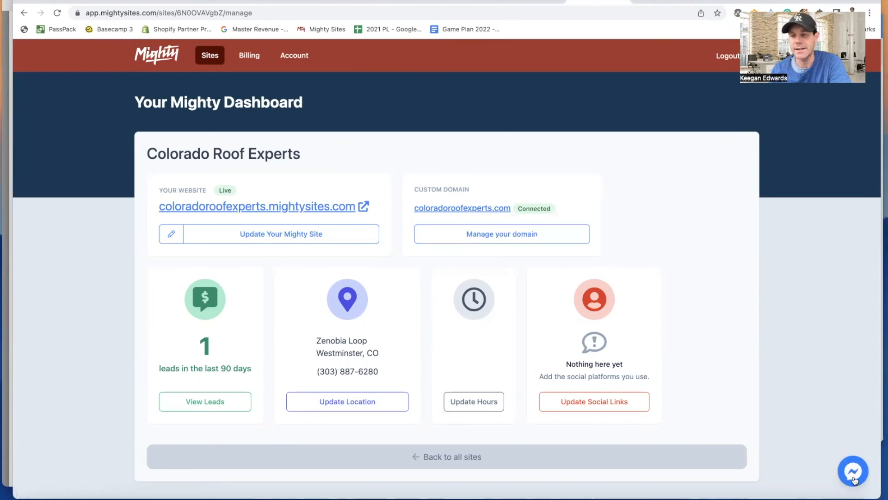
From Manage your domain, browse coloradoroofexperts.com down to its roofing services list.
click(852, 471)
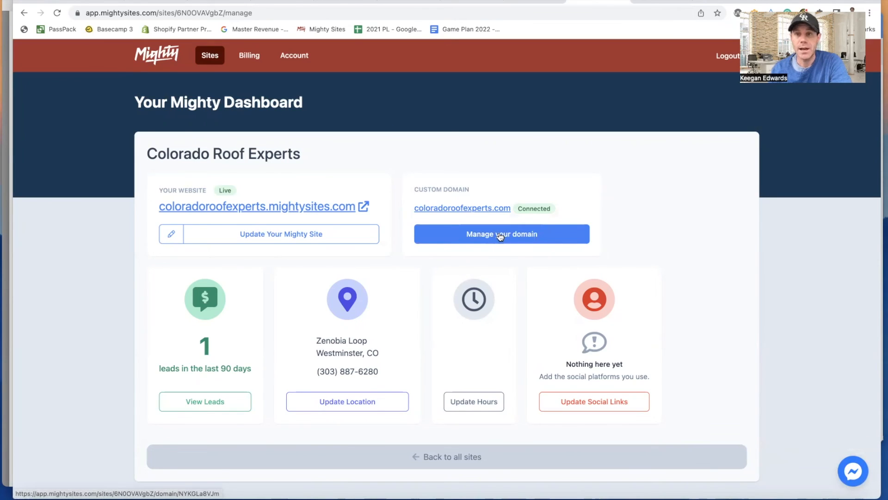
click(501, 234)
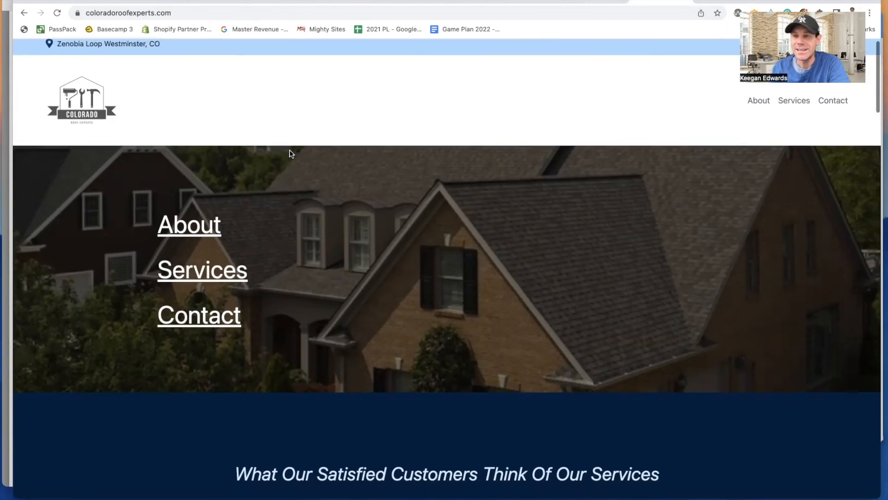
scroll(down, 3)
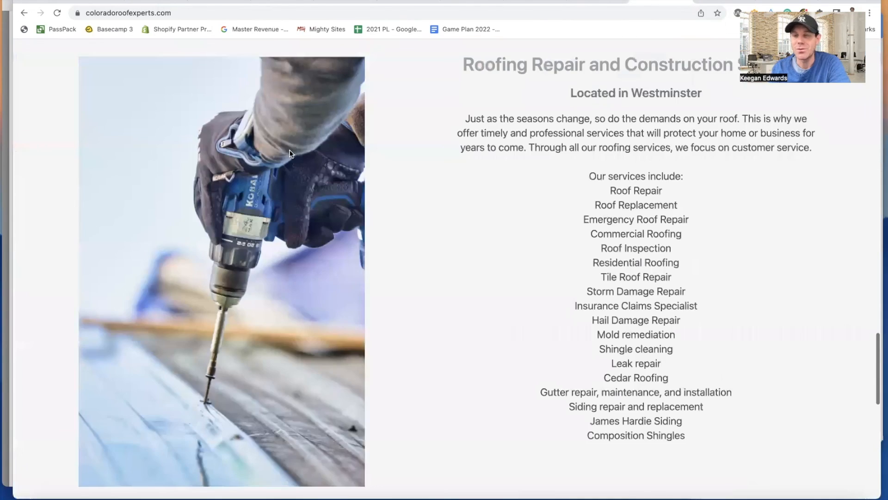